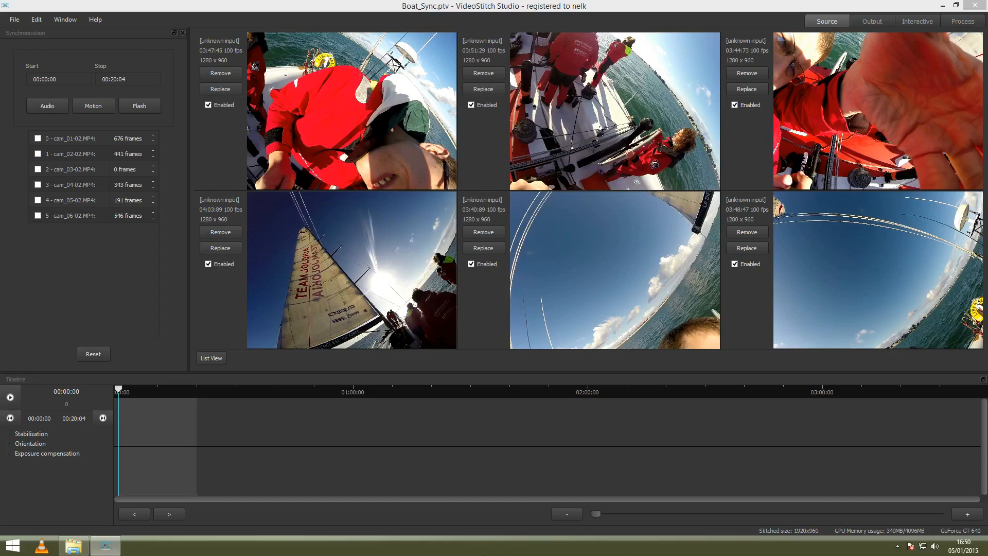
mouse_move(267, 521)
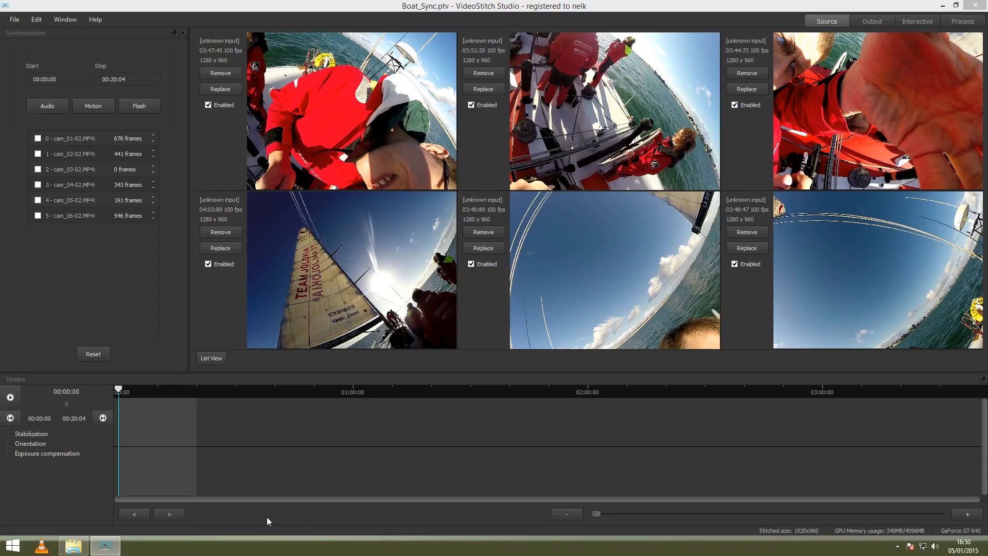
mouse_move(87, 288)
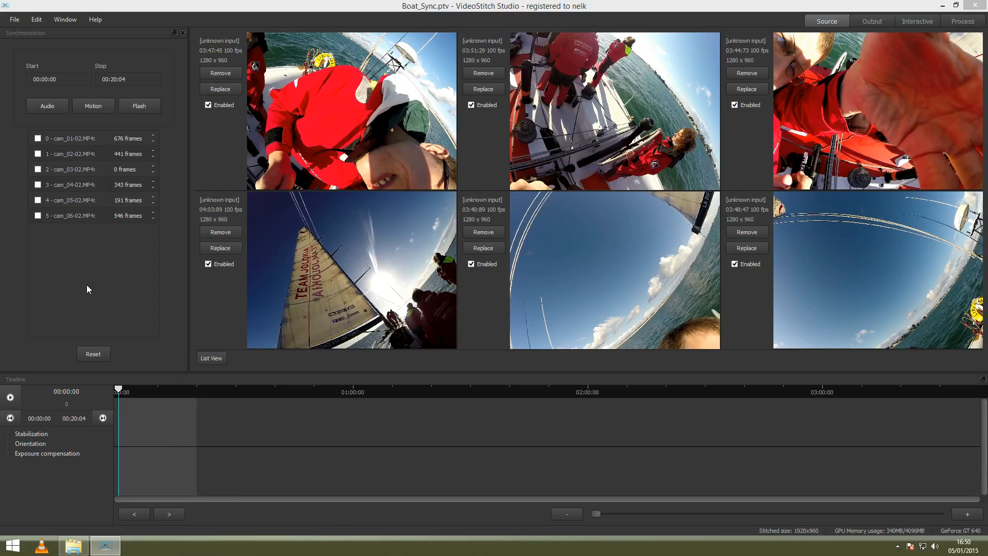
mouse_move(85, 244)
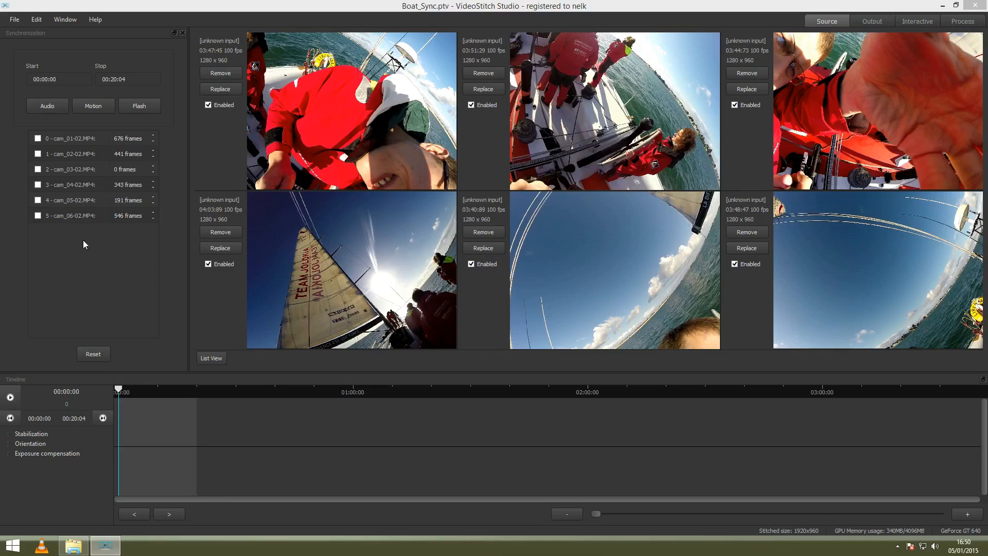
mouse_move(185, 48)
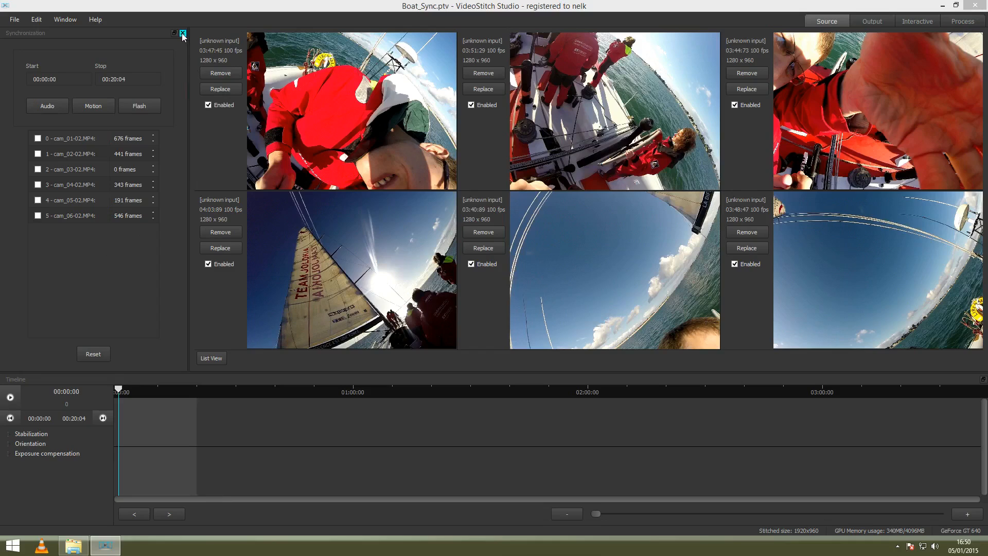
Close the Synchronization panel so the six camera clips fill the source grid
click(183, 33)
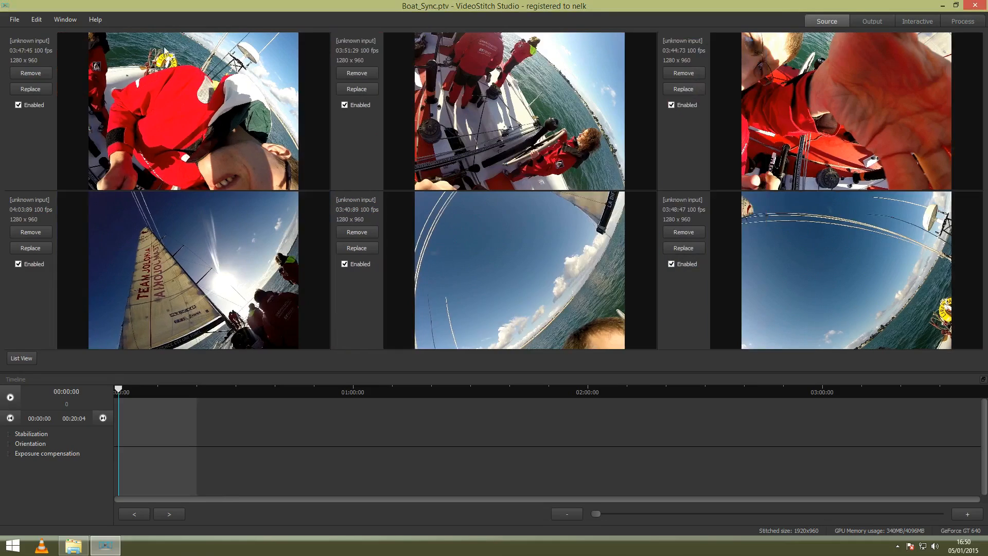
click(64, 19)
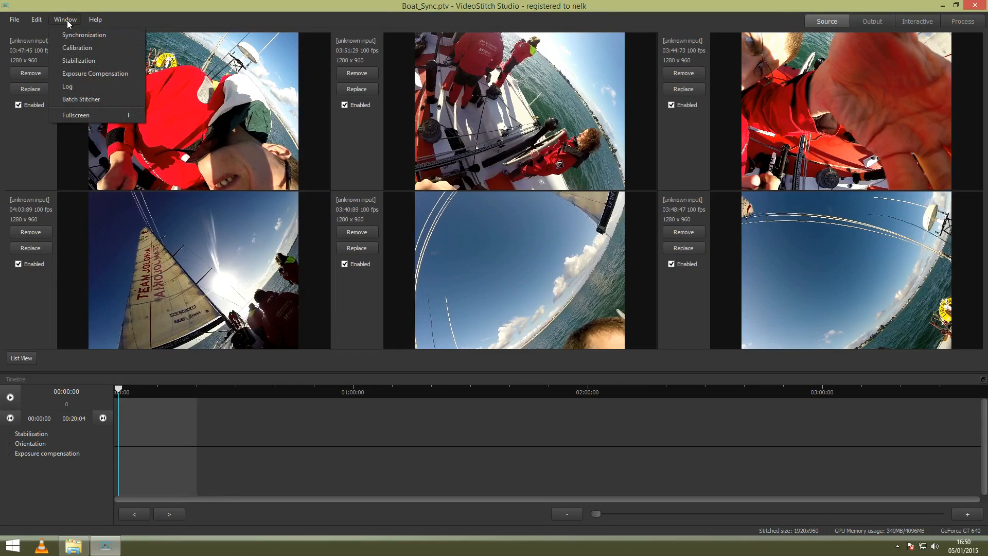
mouse_move(77, 48)
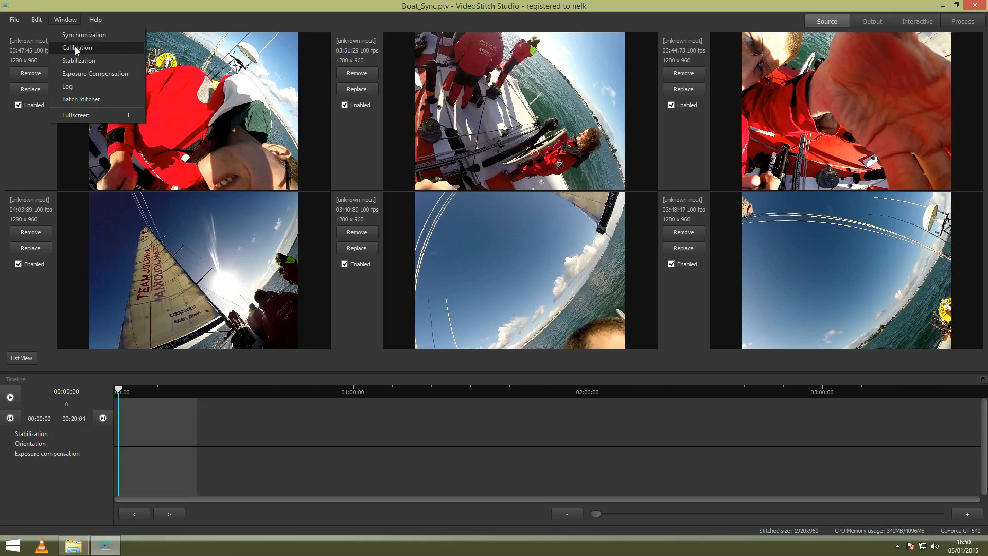
Open the Calibration panel, view 'Calibration from a file', then return to Automatic calibration
click(77, 47)
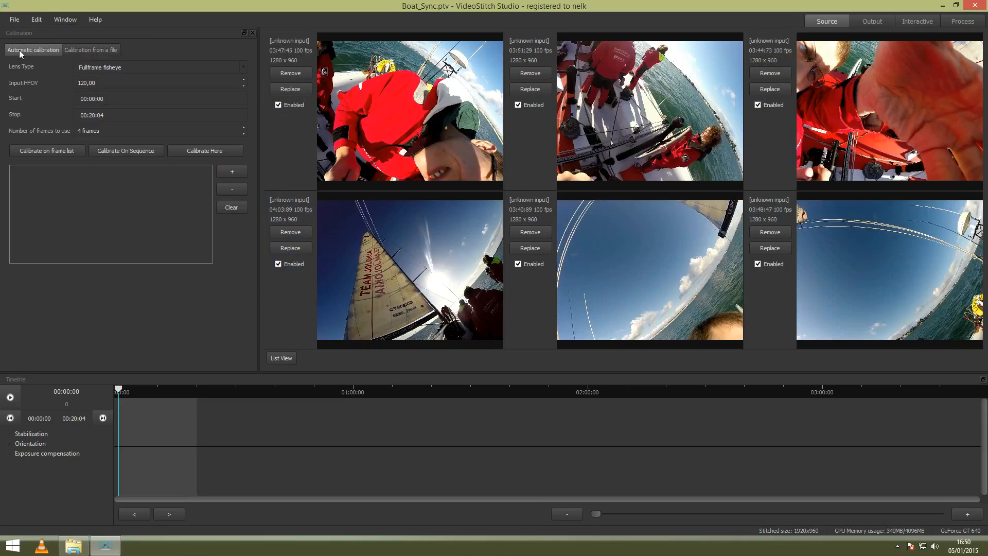
mouse_move(32, 50)
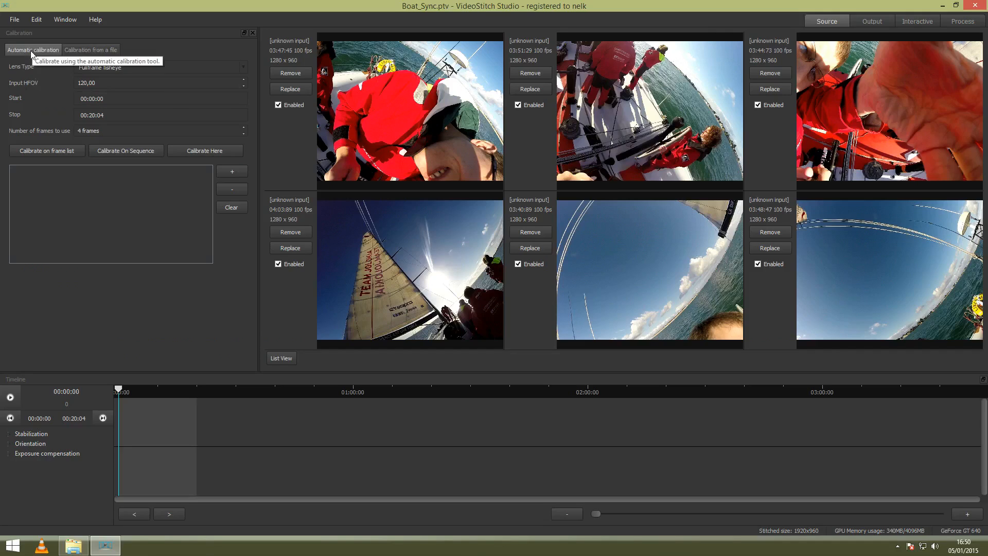
click(90, 50)
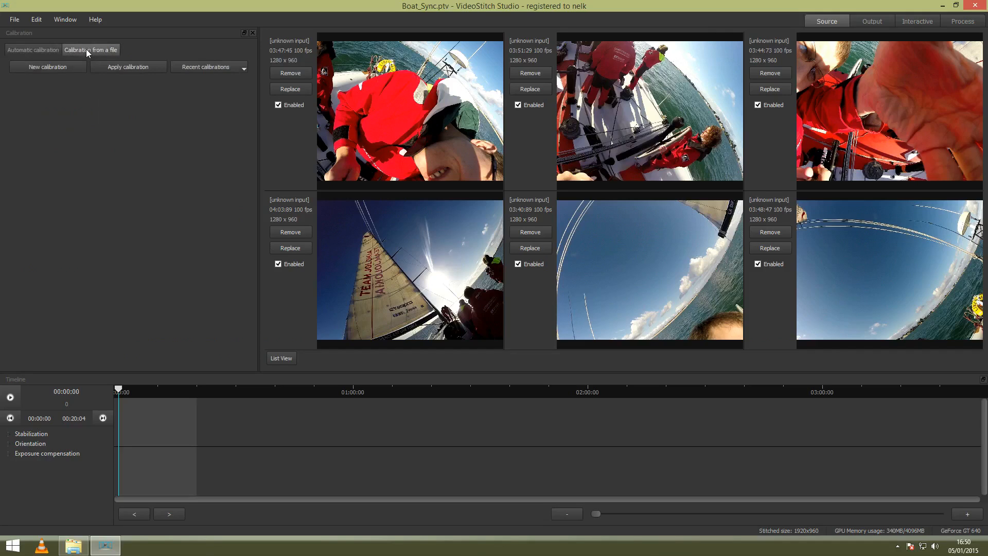
mouse_move(93, 50)
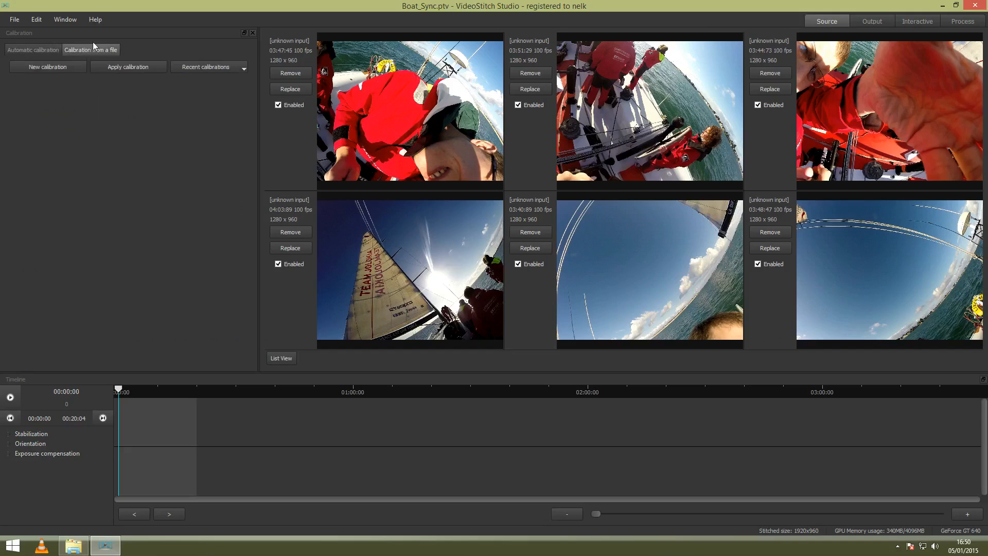
mouse_move(103, 55)
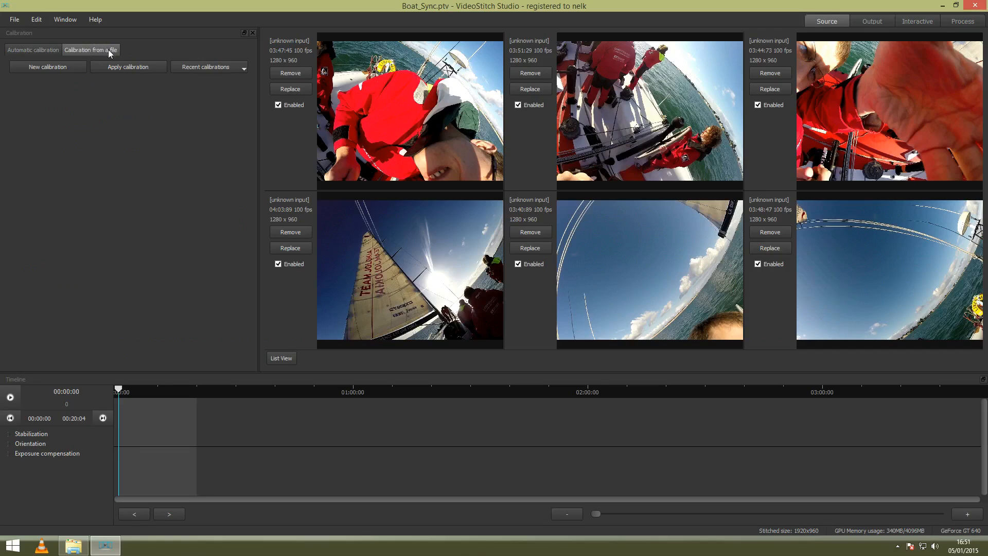
click(33, 50)
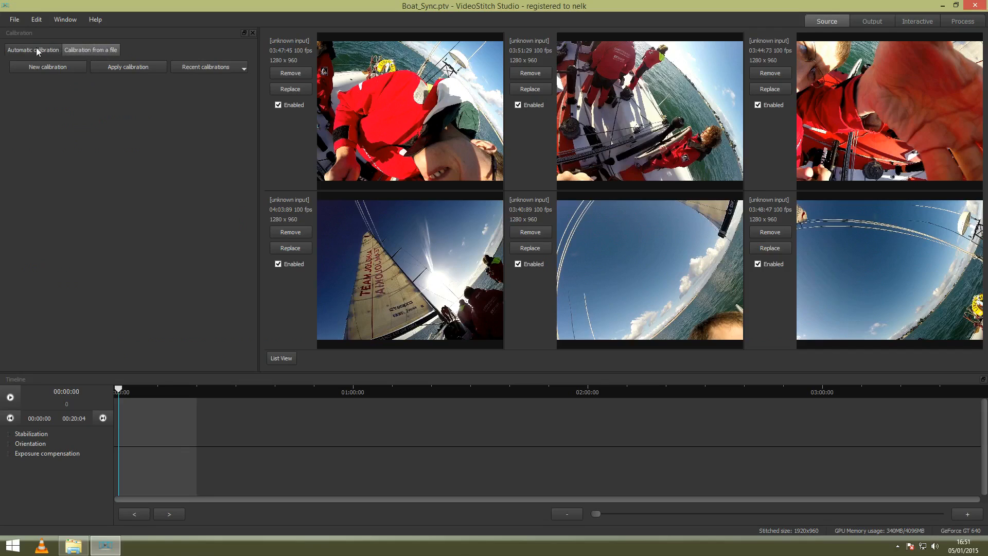
mouse_move(90, 50)
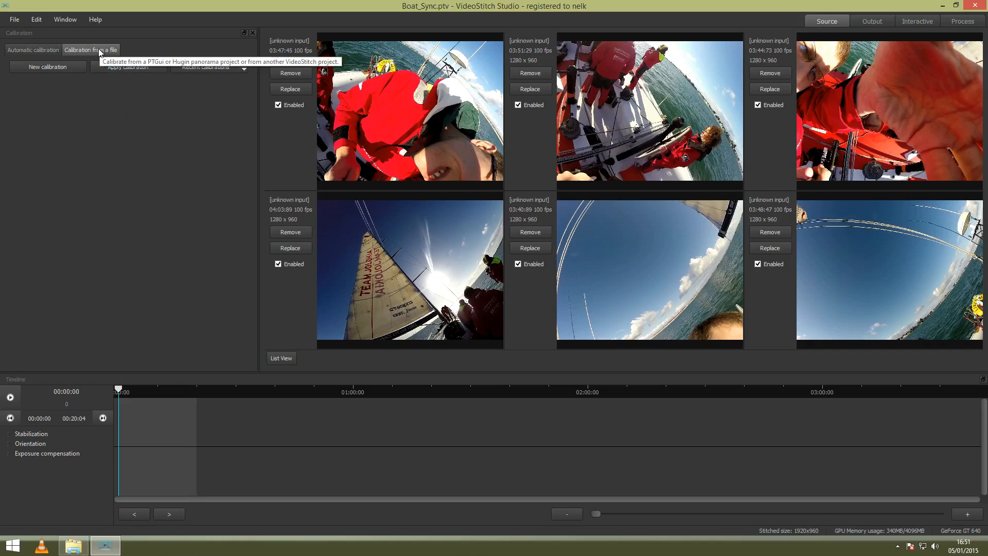
click(33, 50)
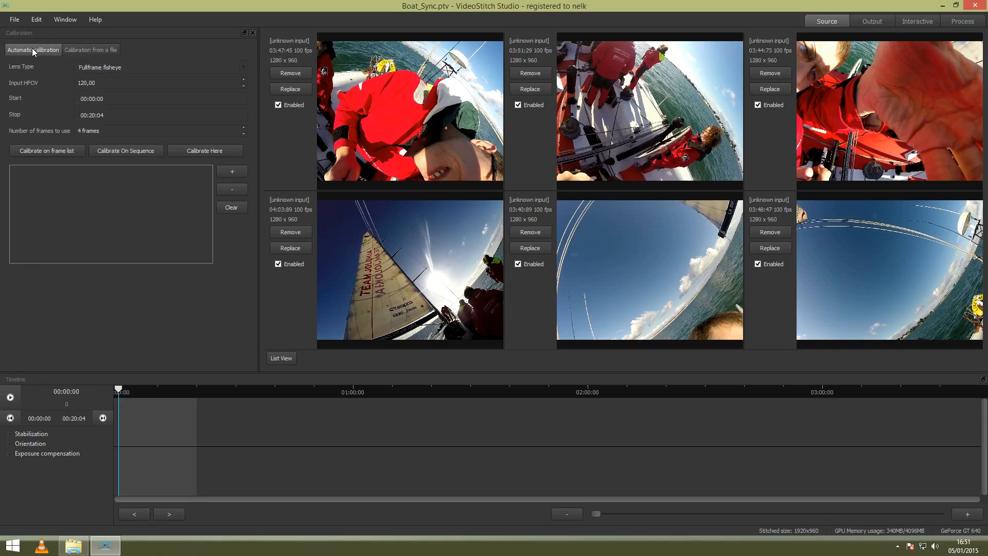
mouse_move(92, 200)
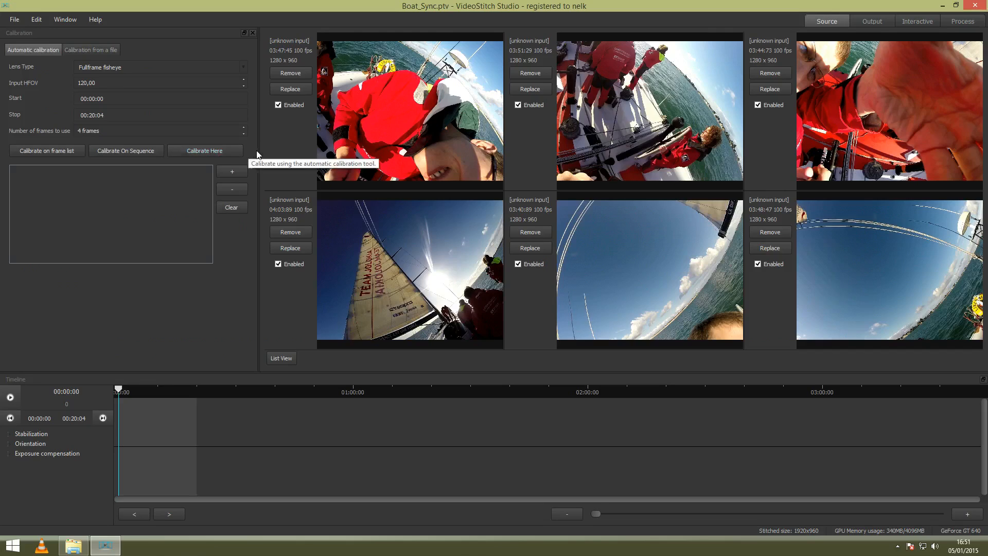
mouse_move(258, 150)
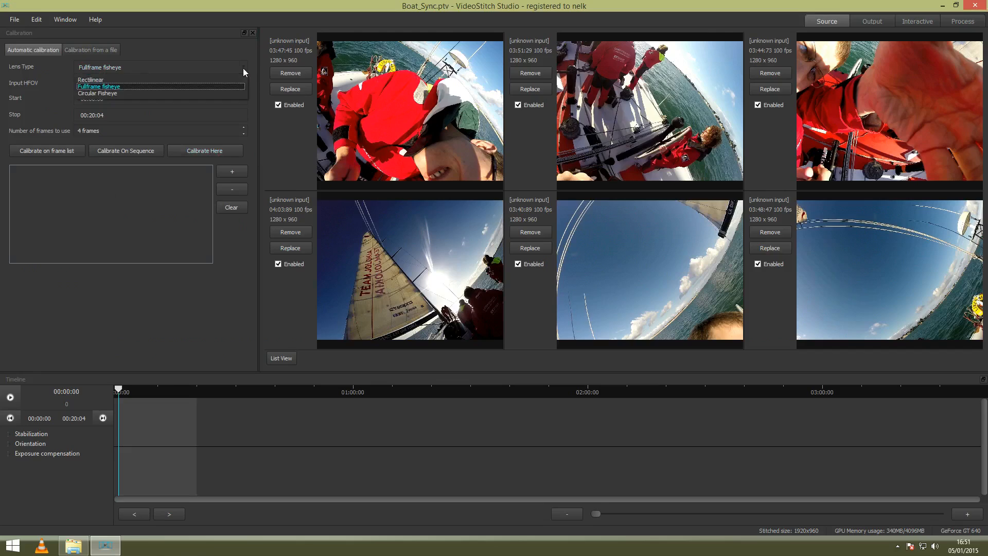
mouse_move(246, 70)
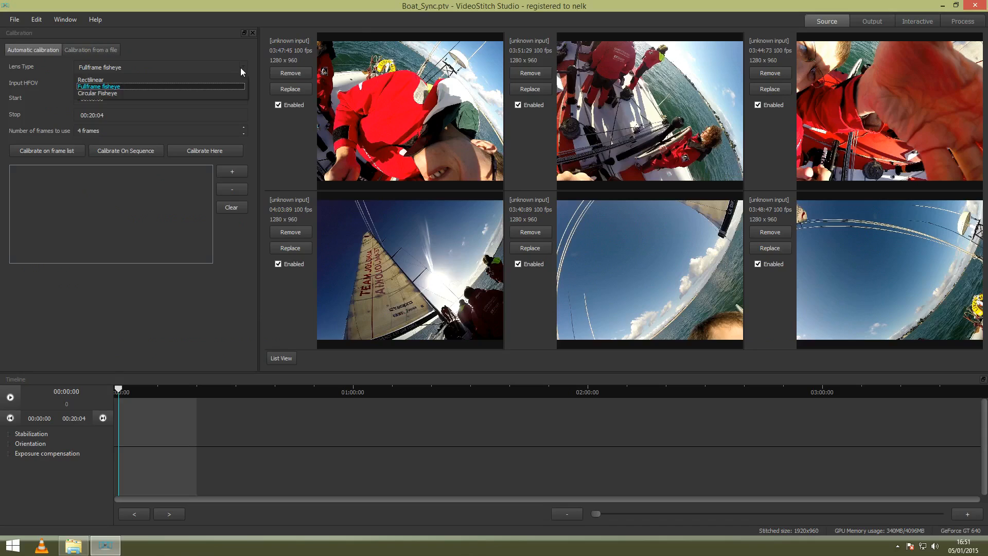
Keep Fullframe fisheye as lens type and select the Circular fisheye example image
click(98, 86)
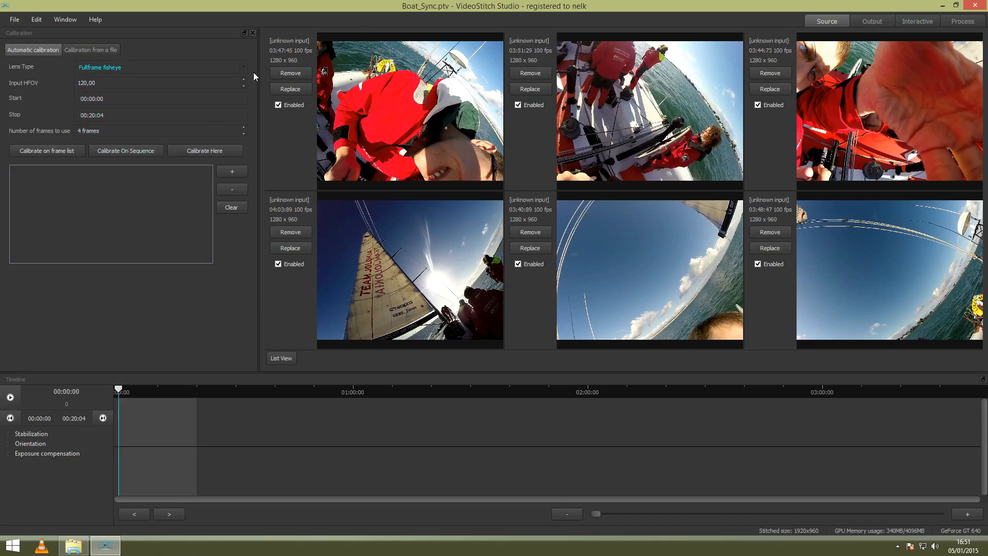
mouse_move(255, 81)
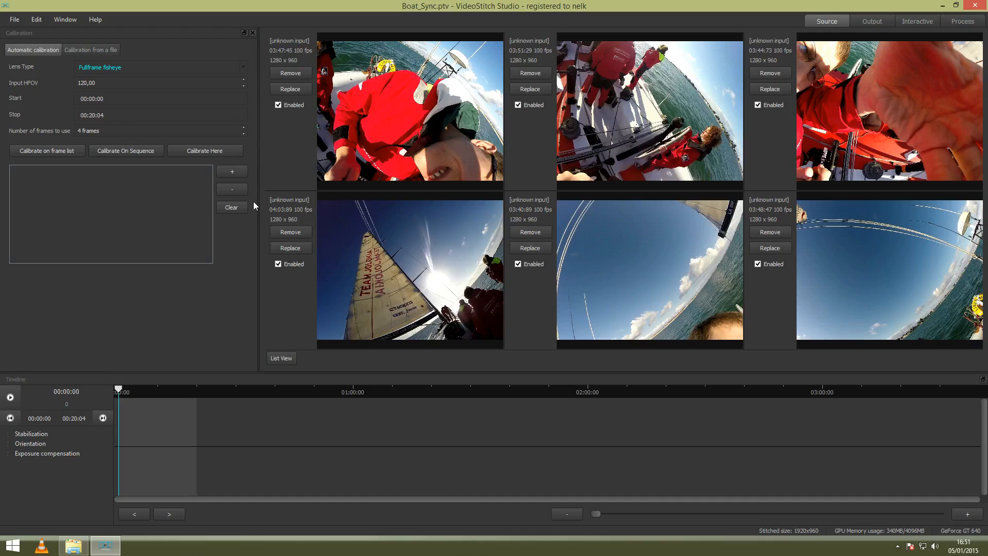
mouse_move(255, 206)
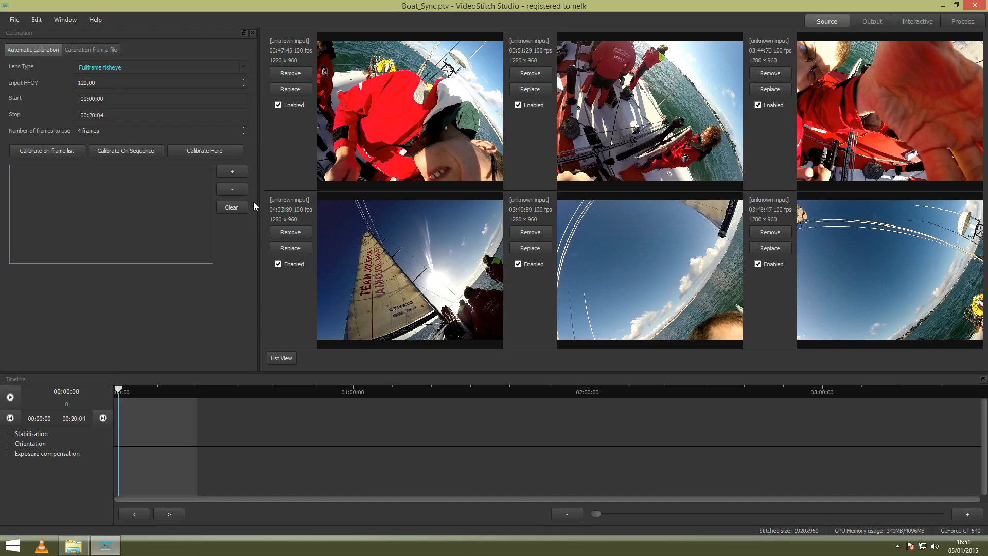
mouse_move(139, 546)
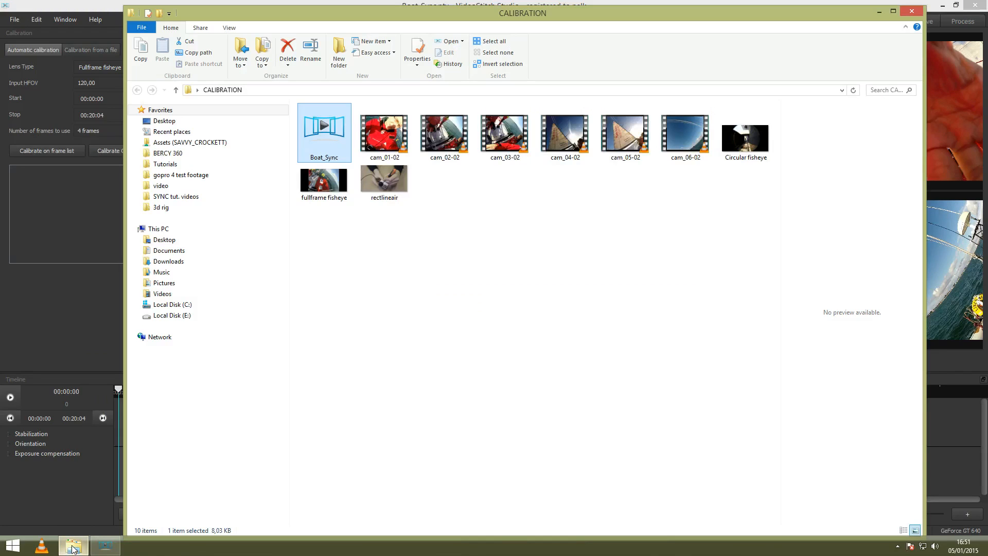
click(745, 135)
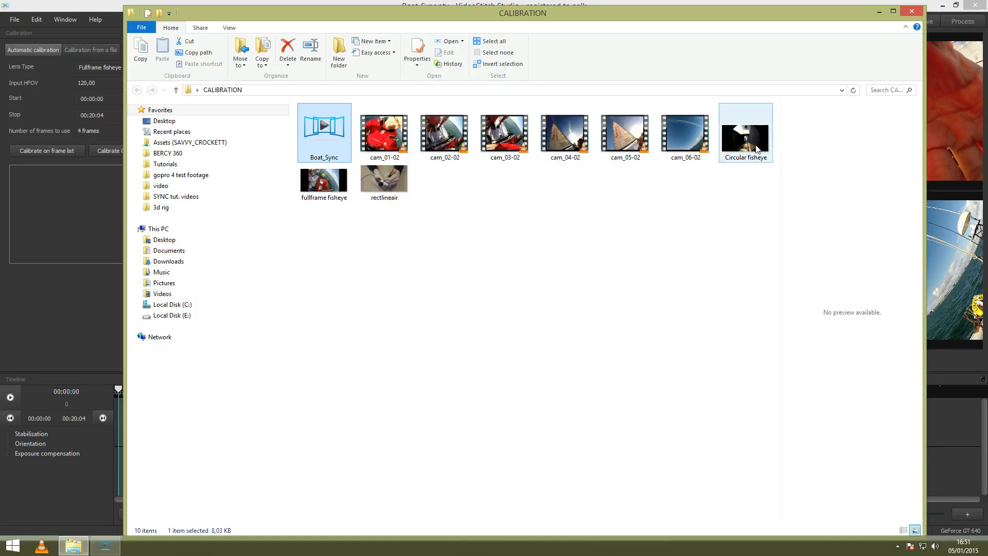
Open the Circular fisheye example image in Windows Photo Viewer
double_click(745, 130)
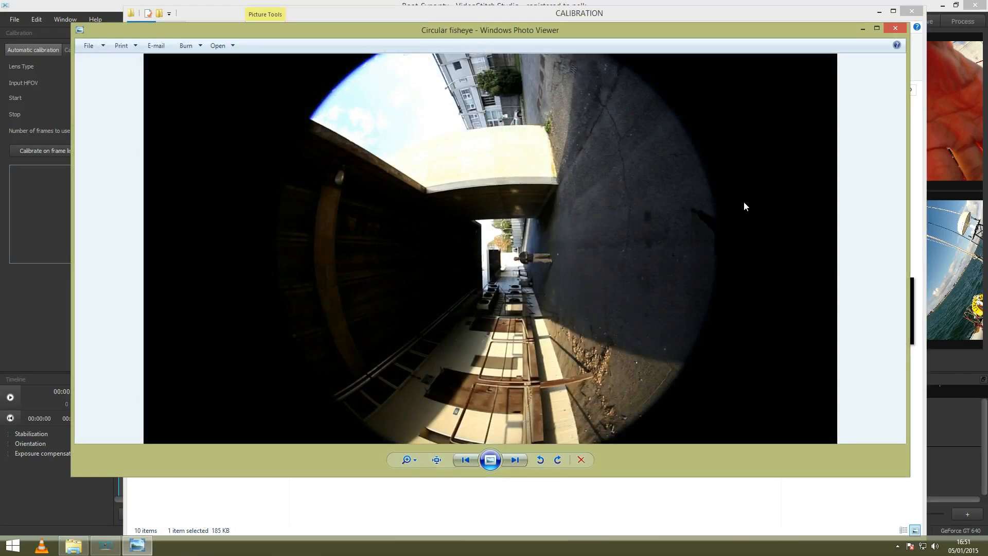
mouse_move(353, 371)
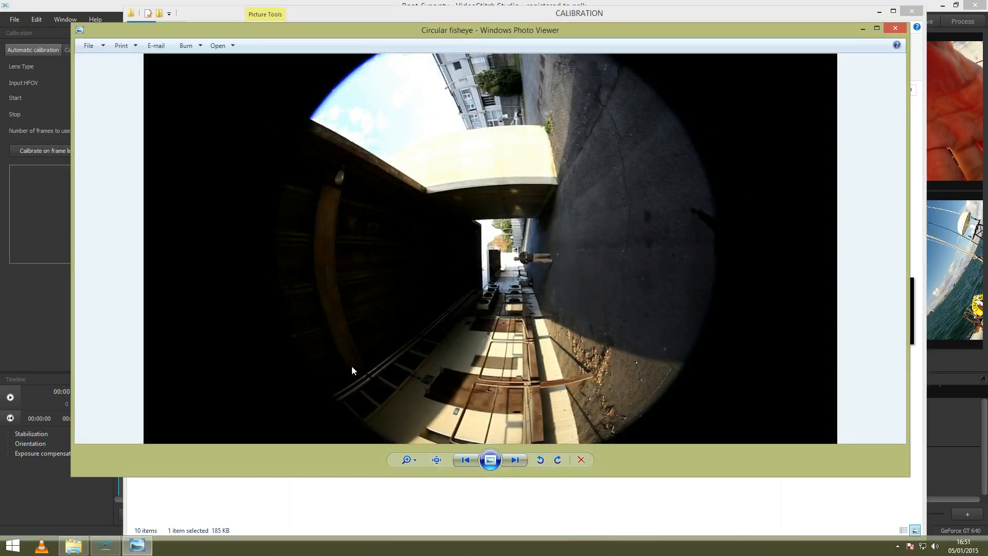
mouse_move(511, 441)
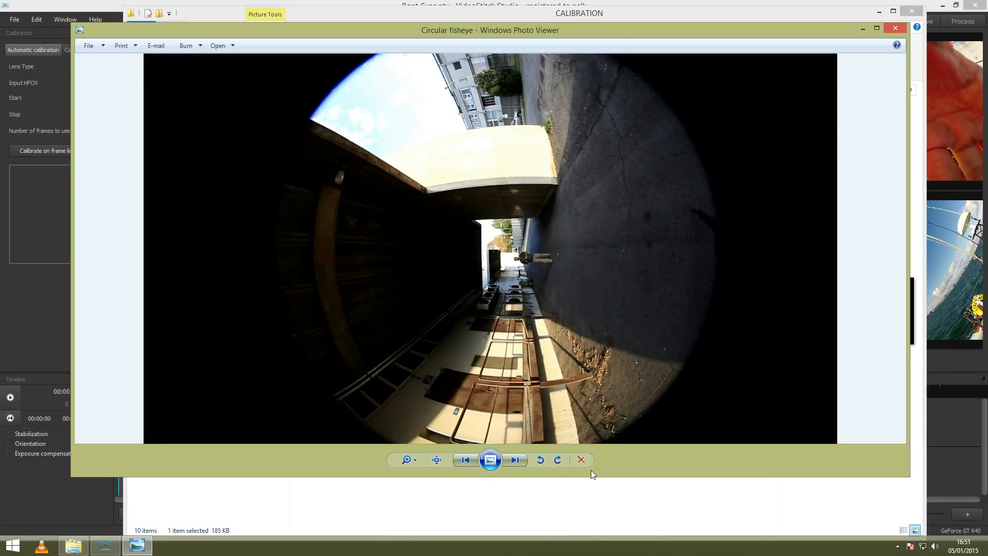
mouse_move(697, 268)
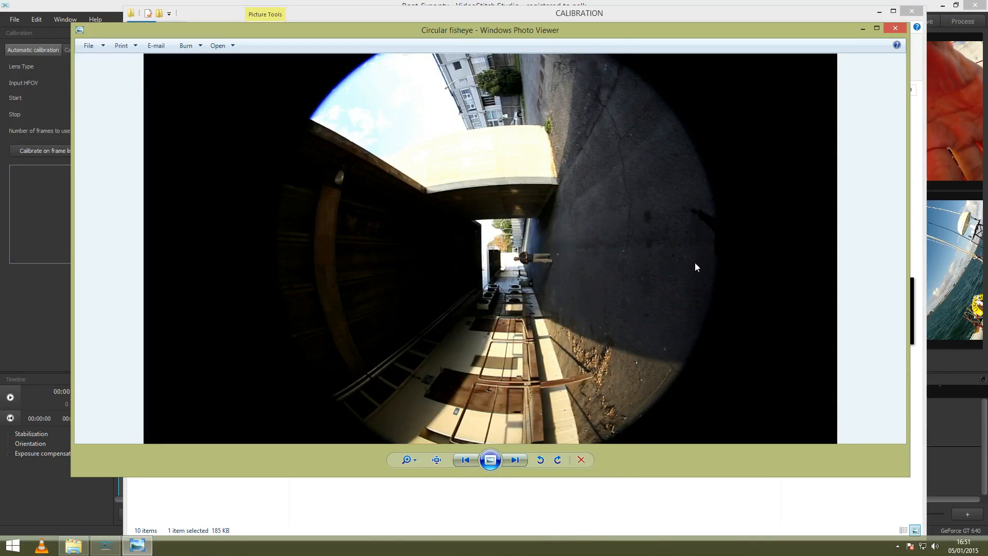
mouse_move(351, 222)
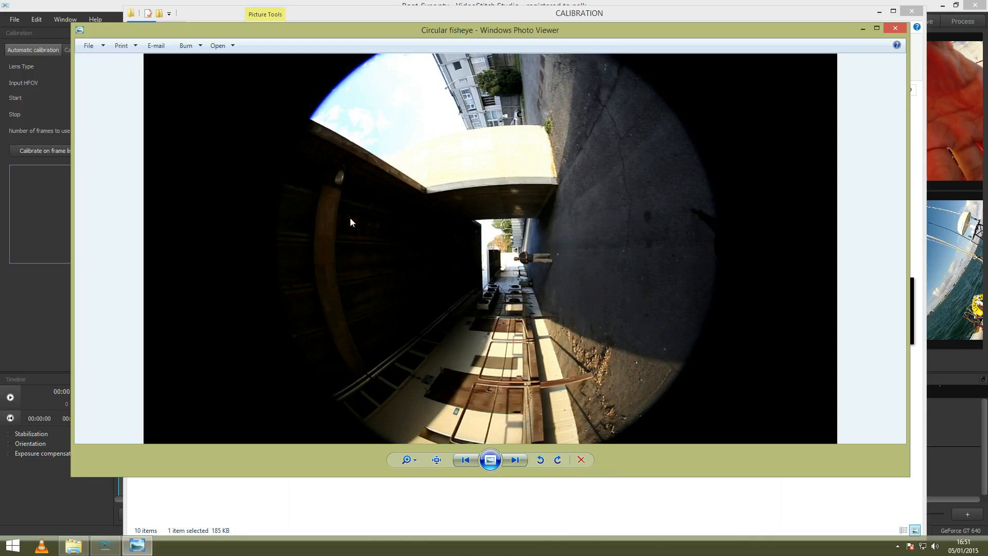
mouse_move(418, 194)
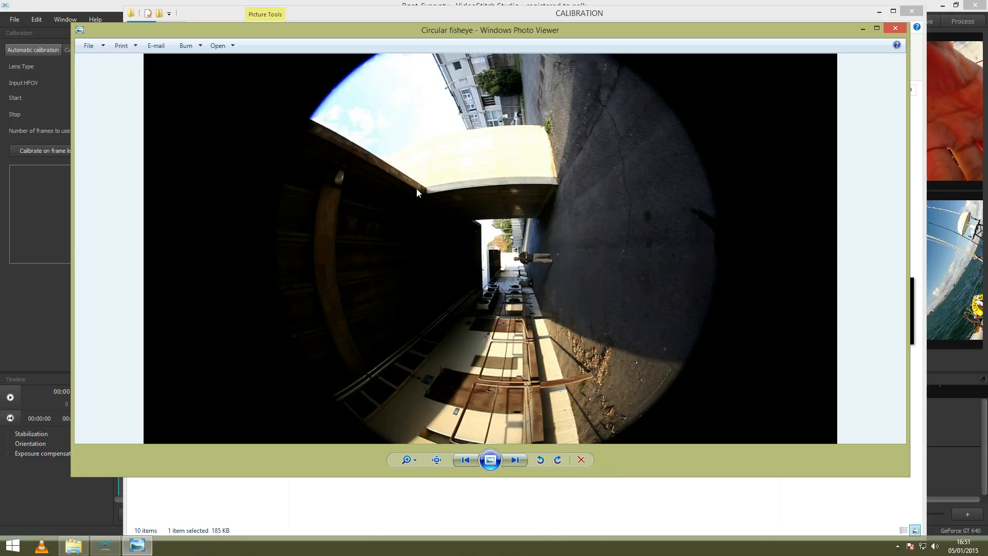
mouse_move(382, 193)
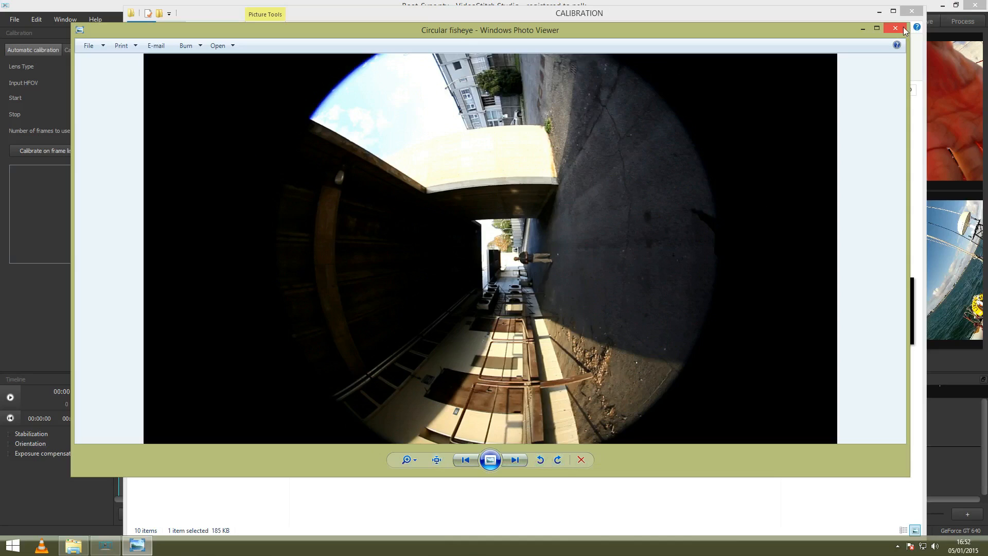
Close the circular fisheye example image
click(515, 459)
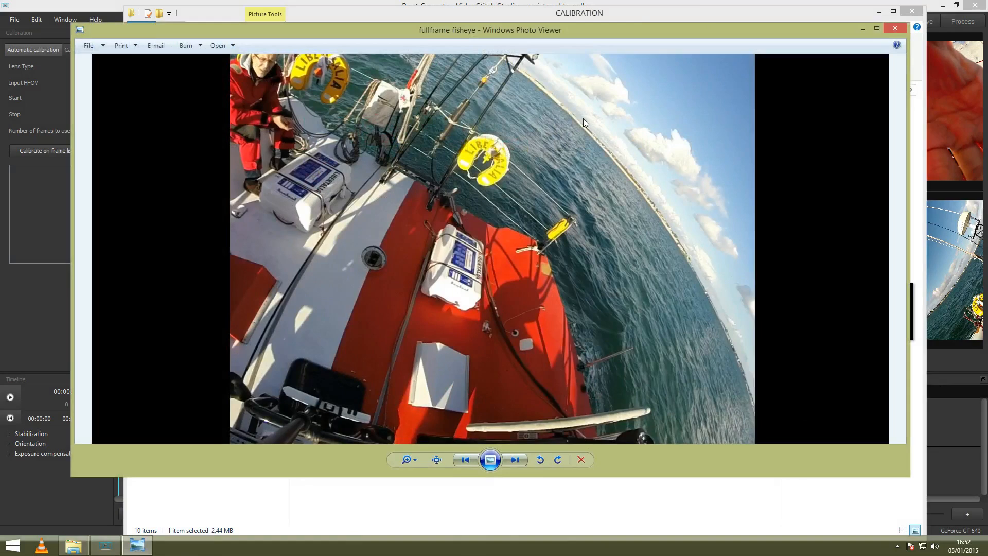
mouse_move(583, 132)
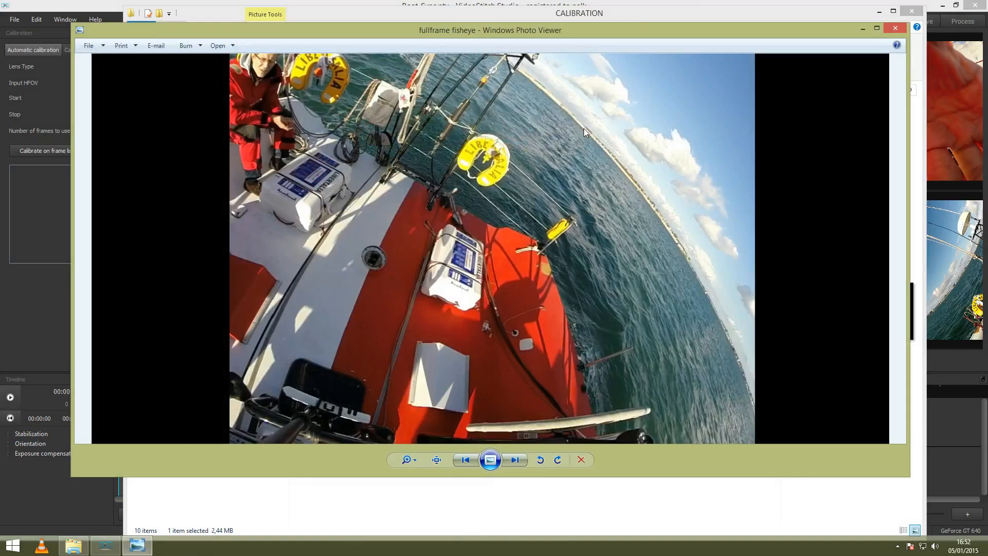
mouse_move(539, 36)
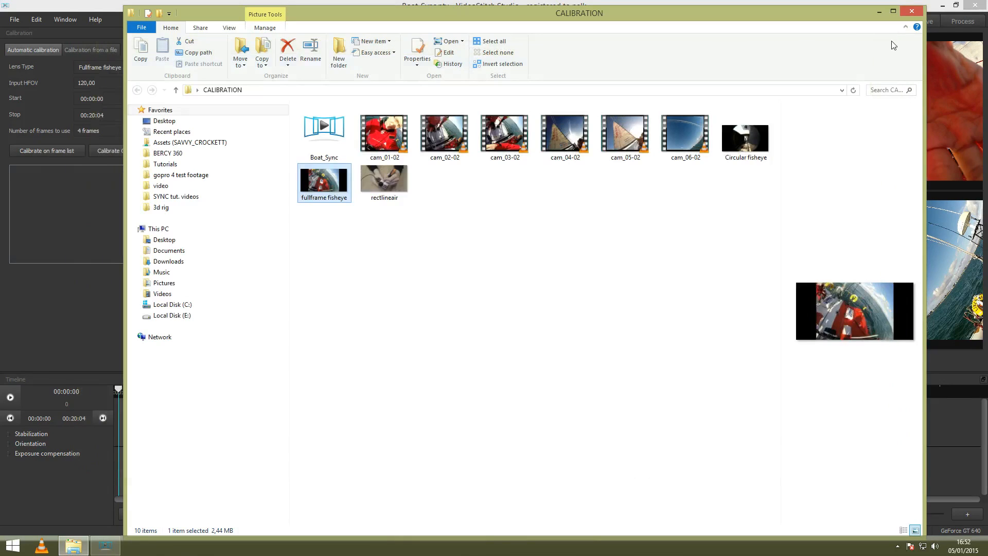
Open the 'rectlineair' example image in Windows Photo Viewer
double_click(384, 179)
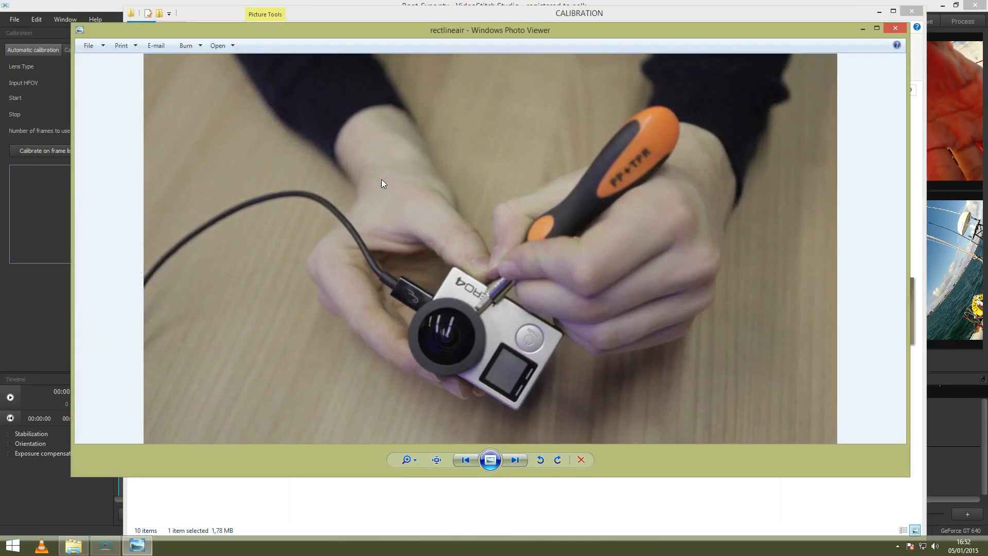
mouse_move(127, 75)
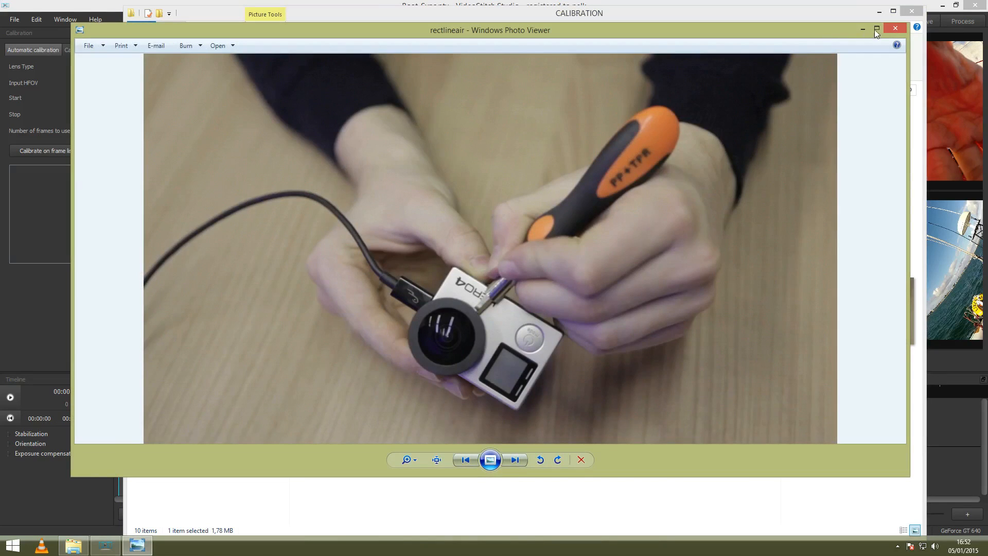
Close the rectlineair image viewer to return to VideoStitch Studio
click(895, 27)
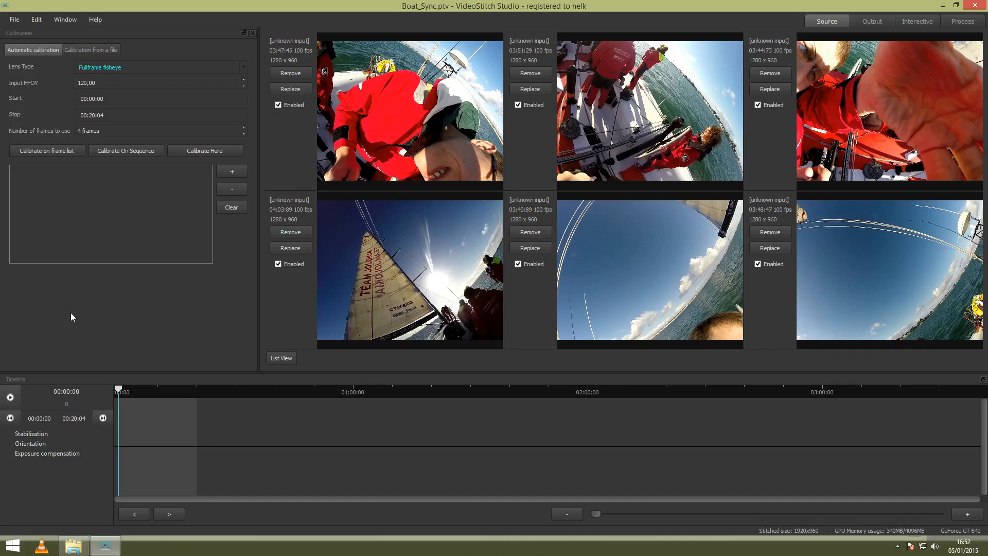
mouse_move(73, 314)
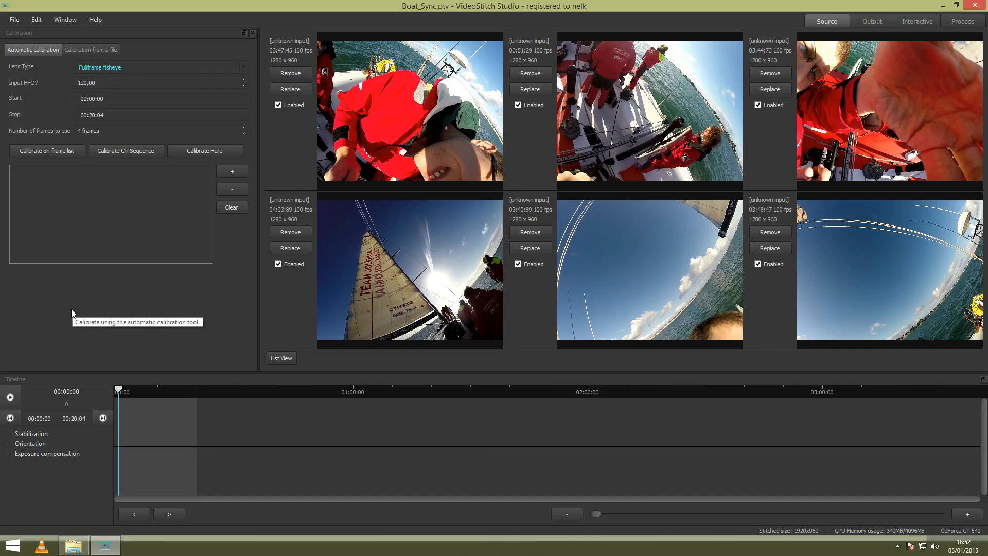
mouse_move(258, 329)
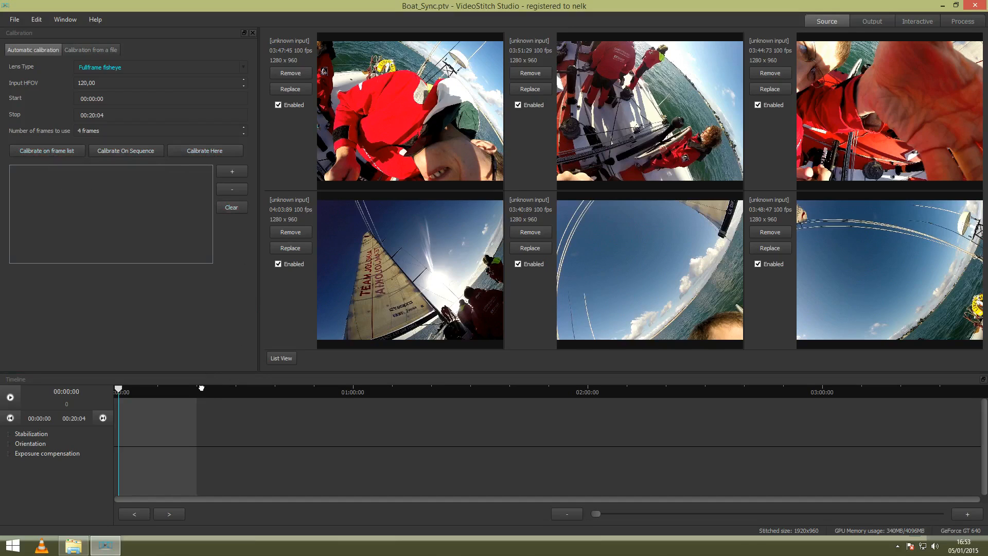
Add frames 11604, 17182, 2119 and 5263 to the automatic calibration frame list
click(231, 171)
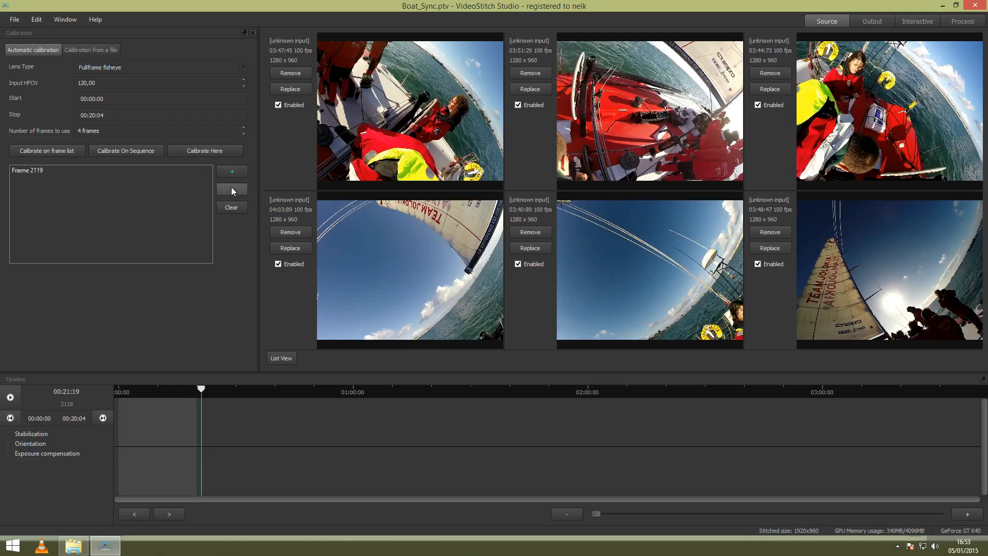
click(110, 171)
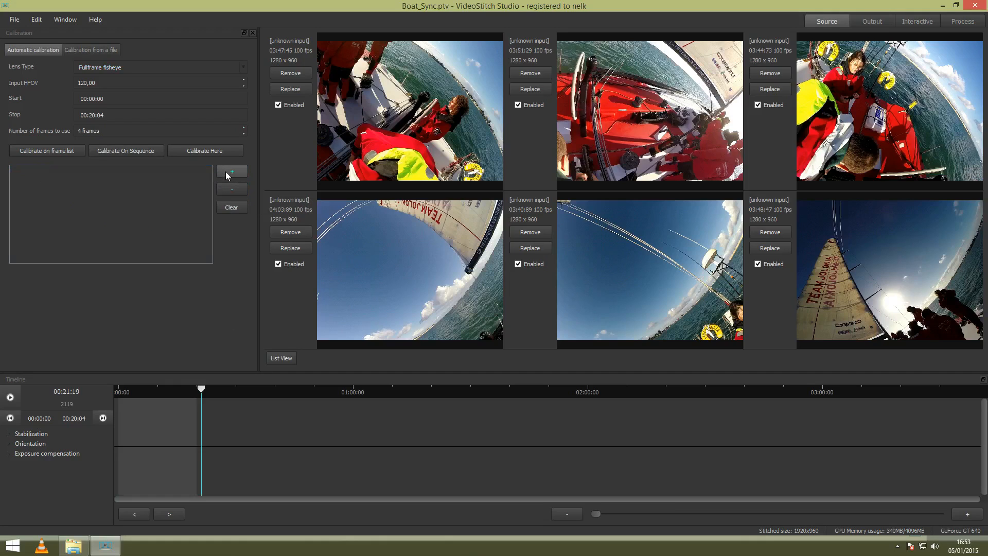
click(231, 171)
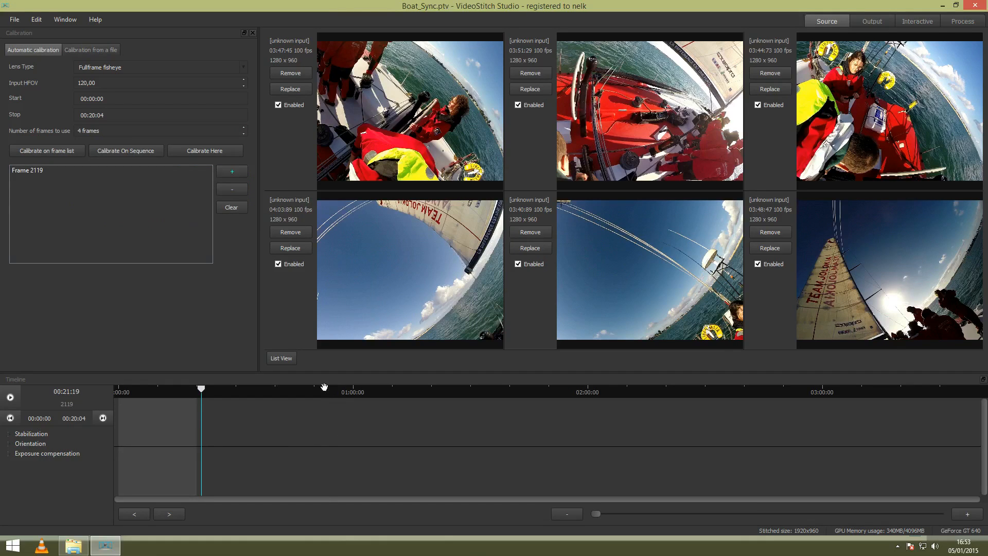
click(323, 388)
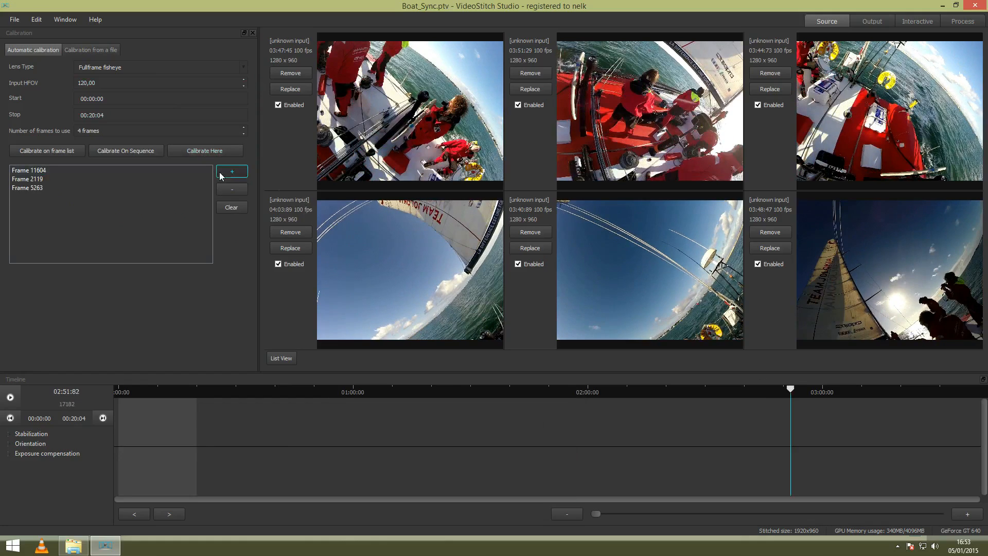
click(233, 171)
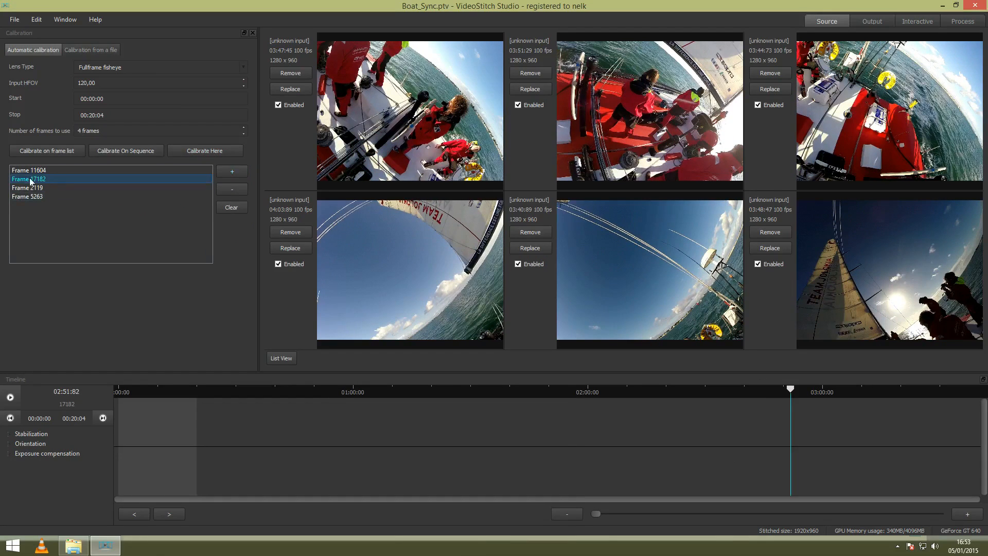
click(26, 188)
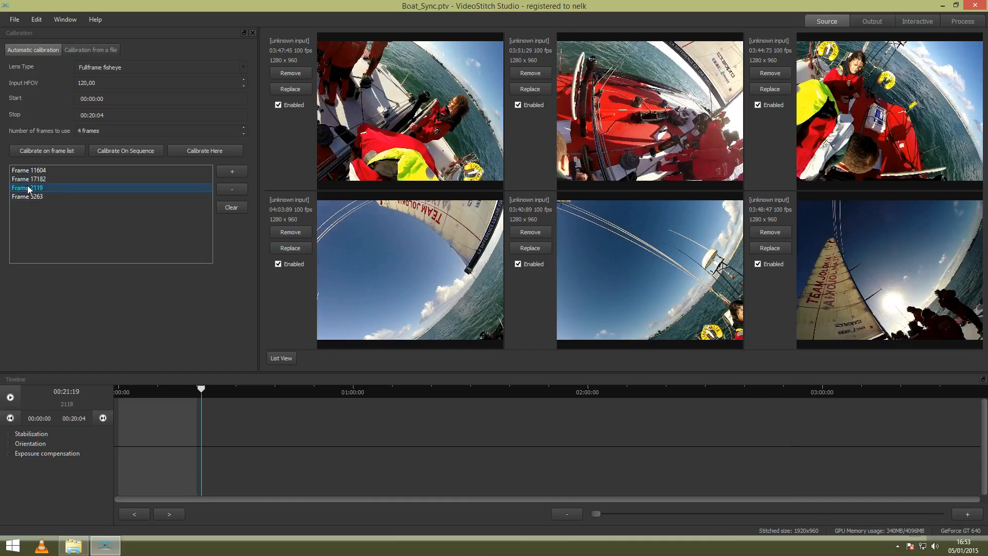
click(28, 197)
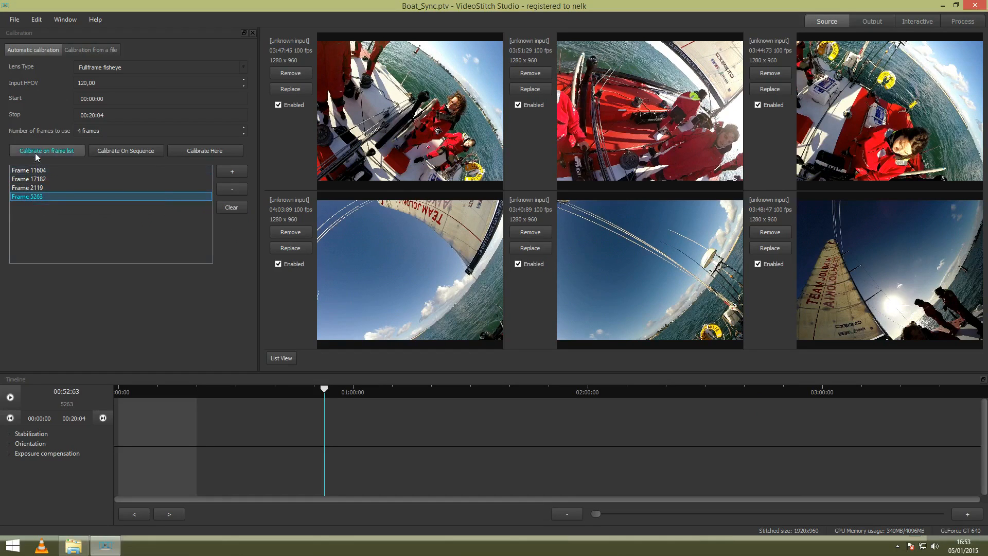
Run 'Calibrate on frame list' on the four listed frames
click(46, 151)
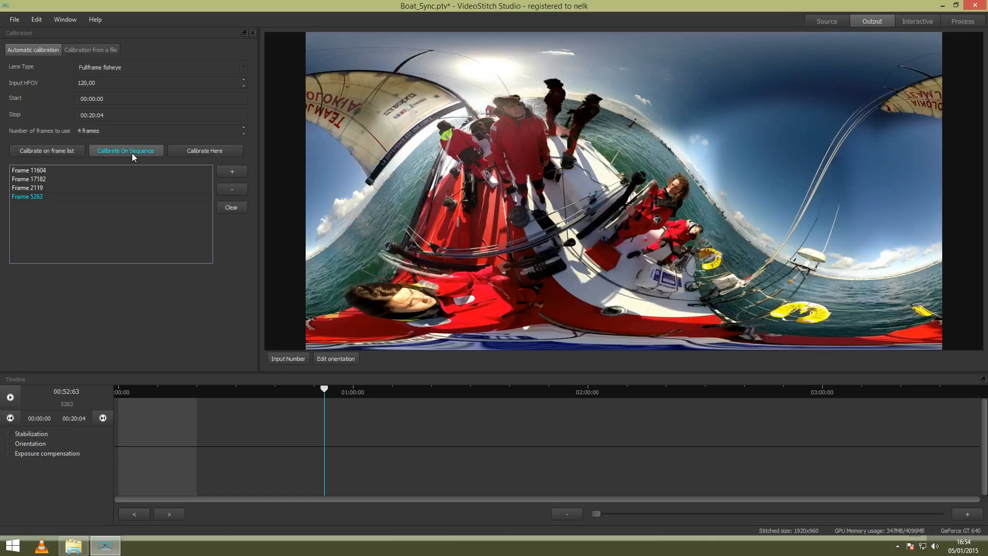
mouse_move(205, 151)
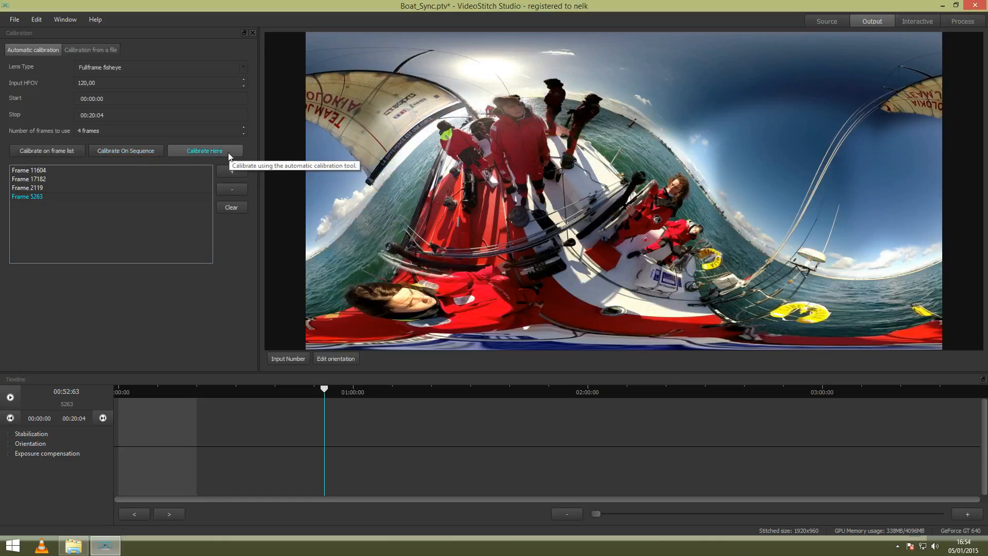
mouse_move(324, 401)
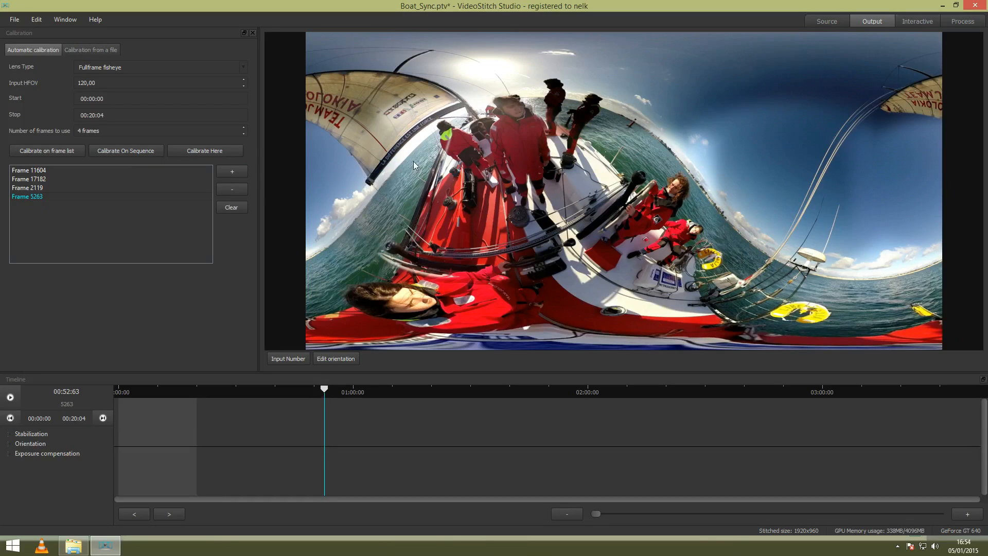
mouse_move(421, 301)
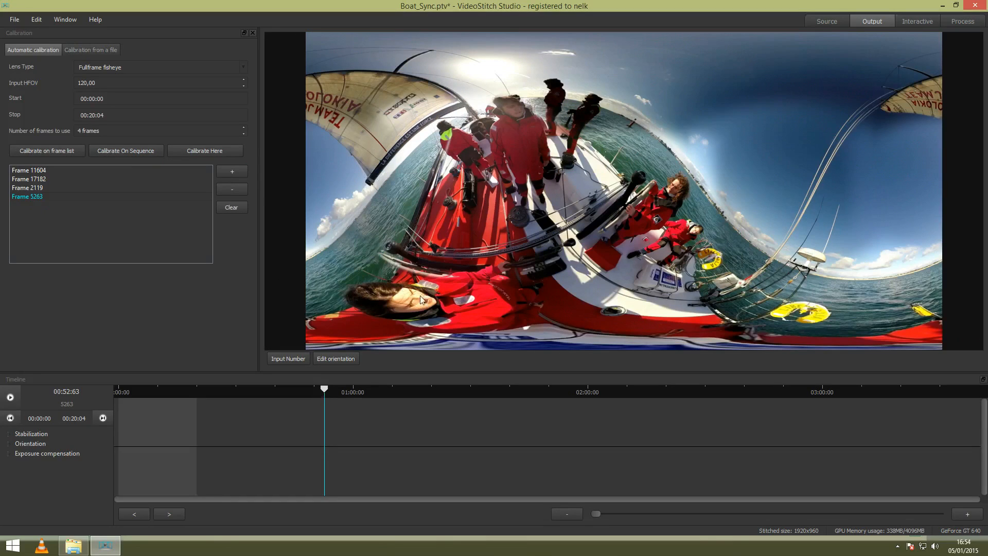
mouse_move(486, 326)
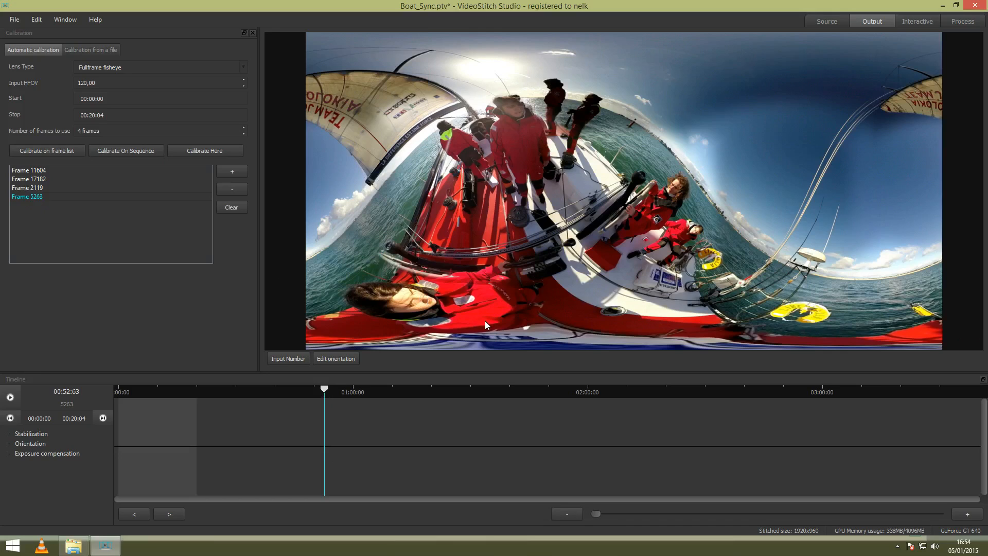
Play the stitched panorama and jump to about 01:20 on the timeline
click(336, 359)
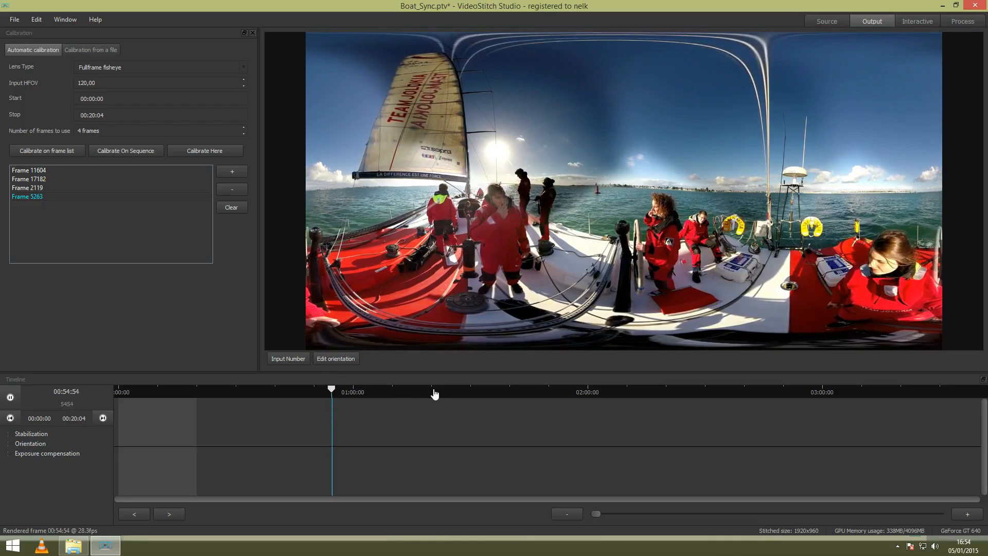
click(433, 388)
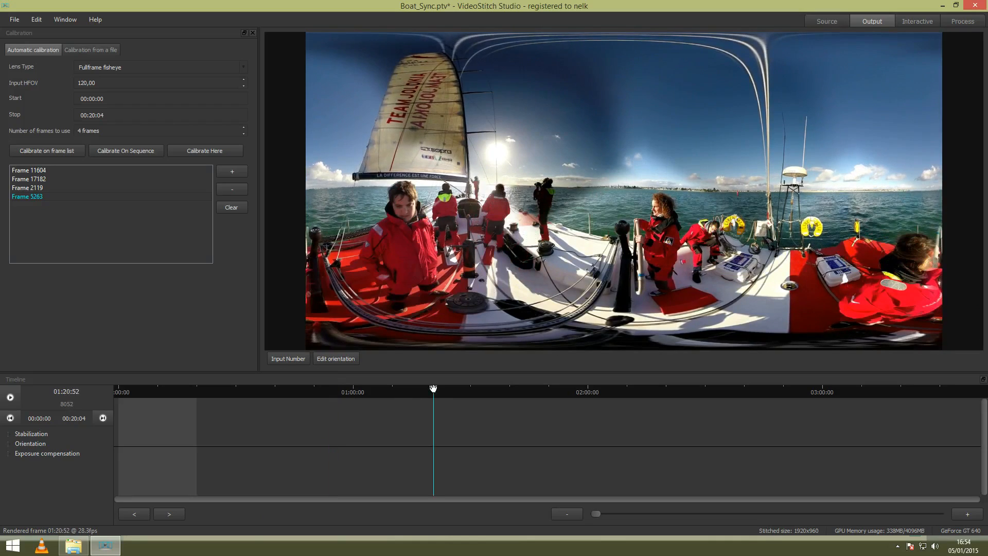